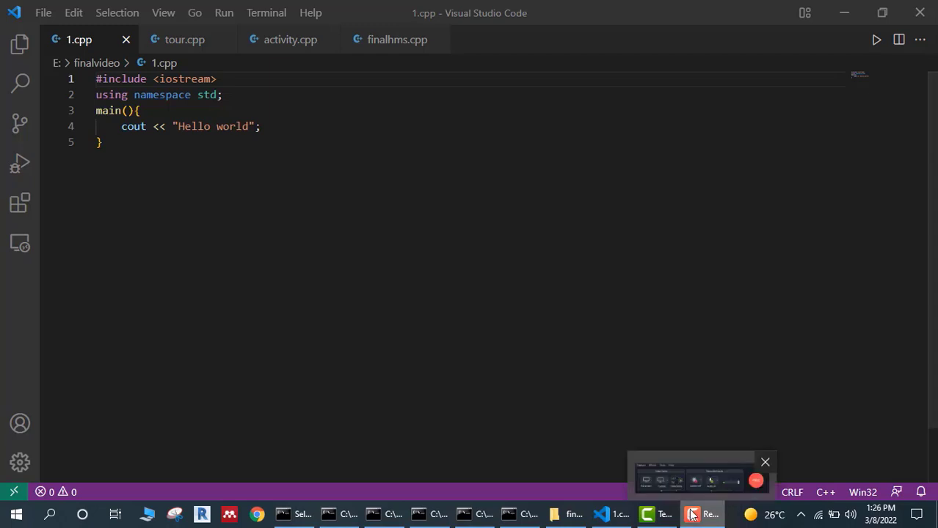
Open finalhms.cpp, scroll its code, and show the velocity program's console output.
left_click(700, 514)
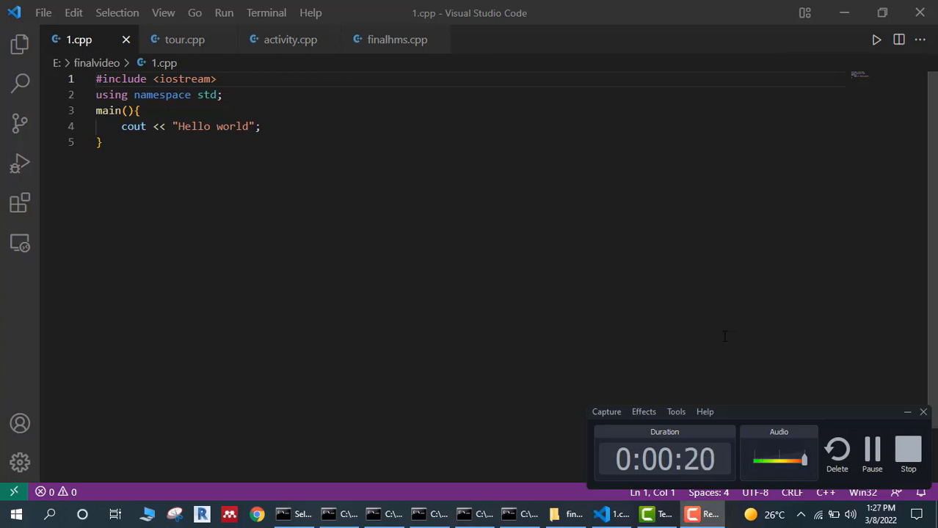
mouse_move(784, 178)
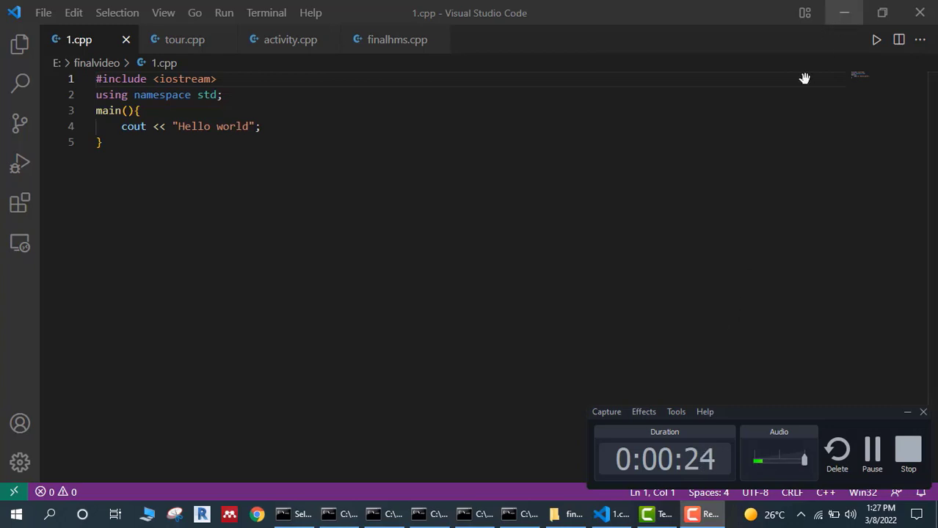
mouse_move(751, 156)
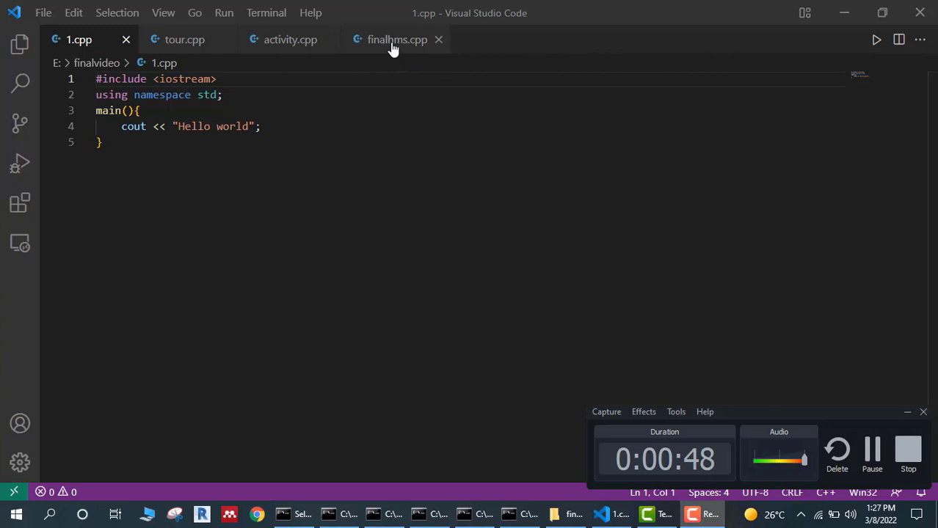
left_click(396, 40)
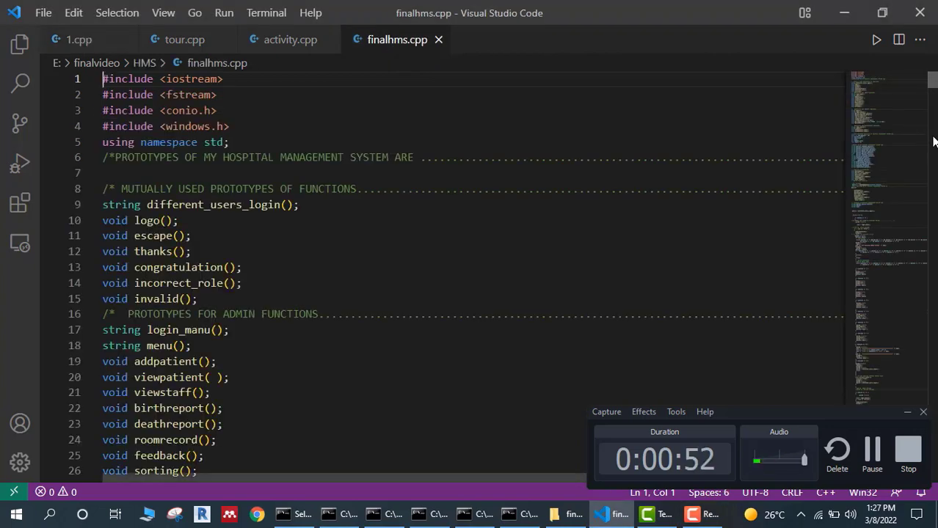
scroll("down", 3)
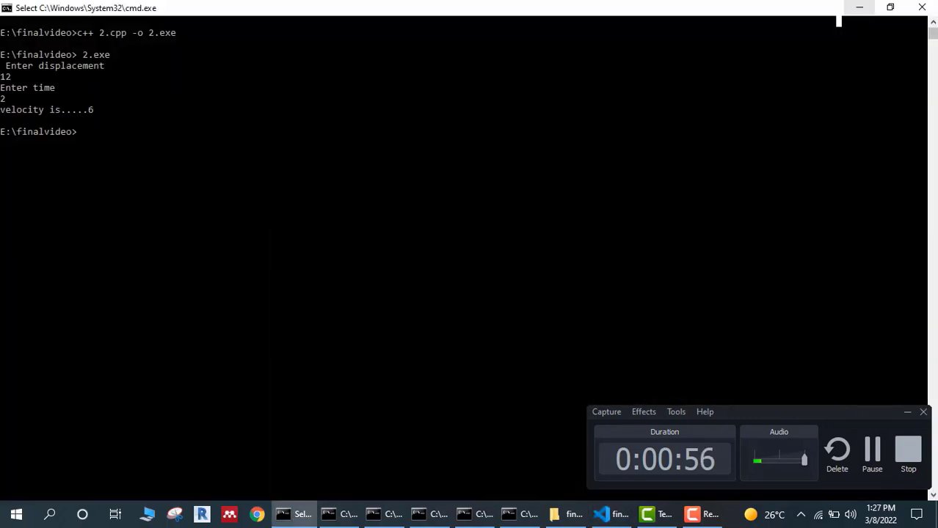
Show the star diamond and matrix menu consoles, then return to finalhms.cpp.
left_click(328, 514)
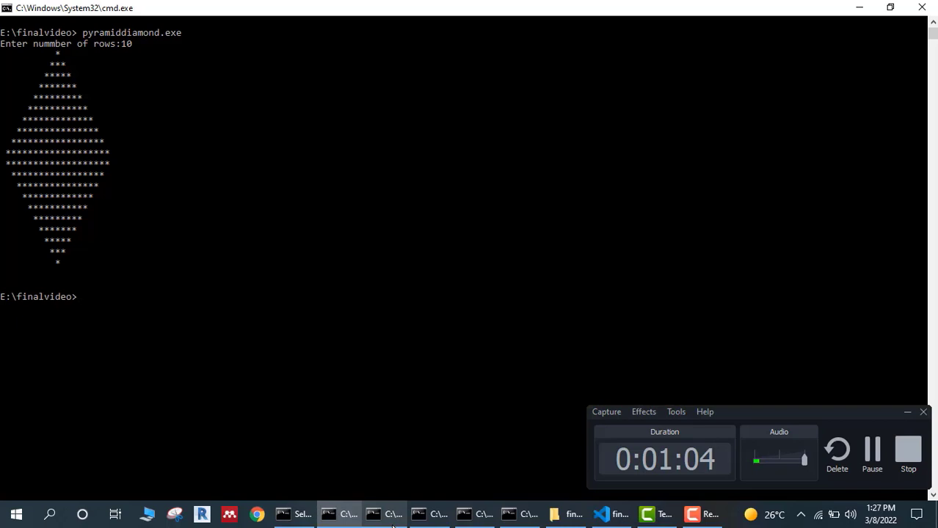
left_click(385, 514)
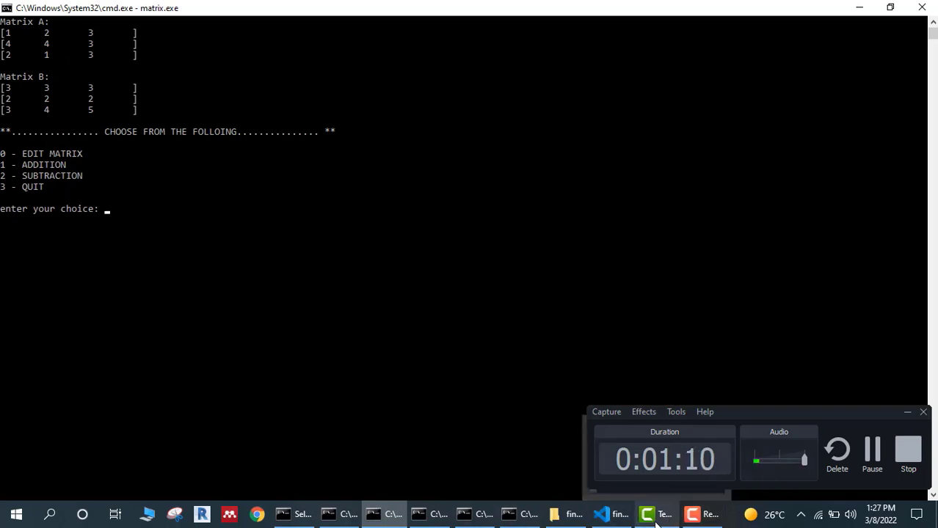
left_click(612, 514)
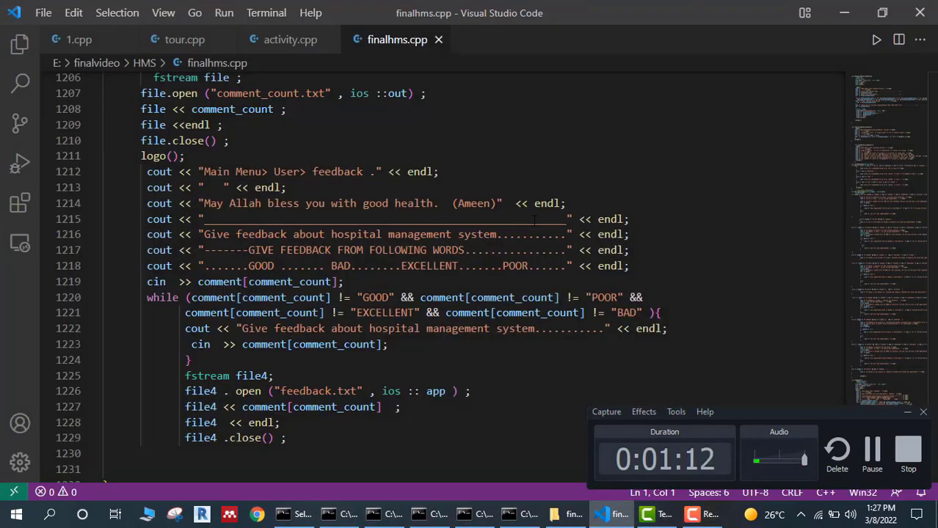
Scroll through tour.cpp and activity.cpp code, then show the matrix console with Matrices A and B.
left_click(184, 39)
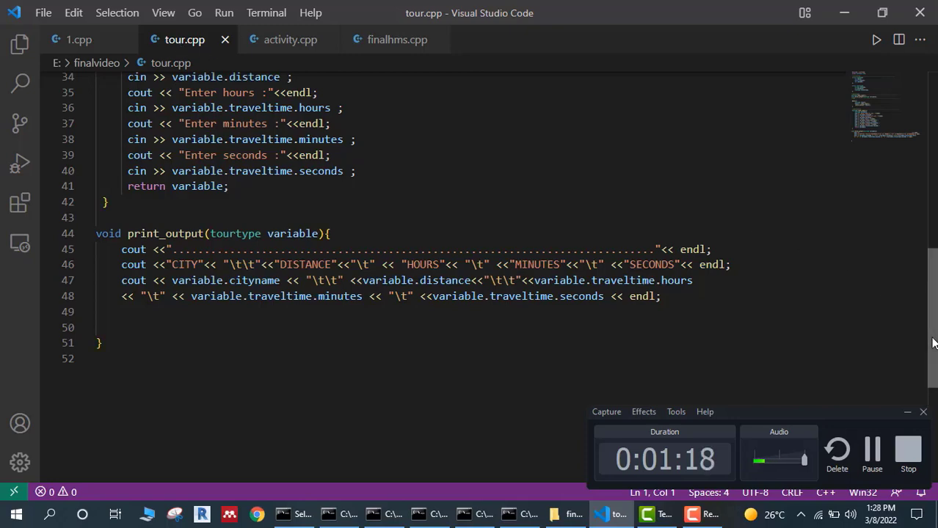
scroll("up", 3)
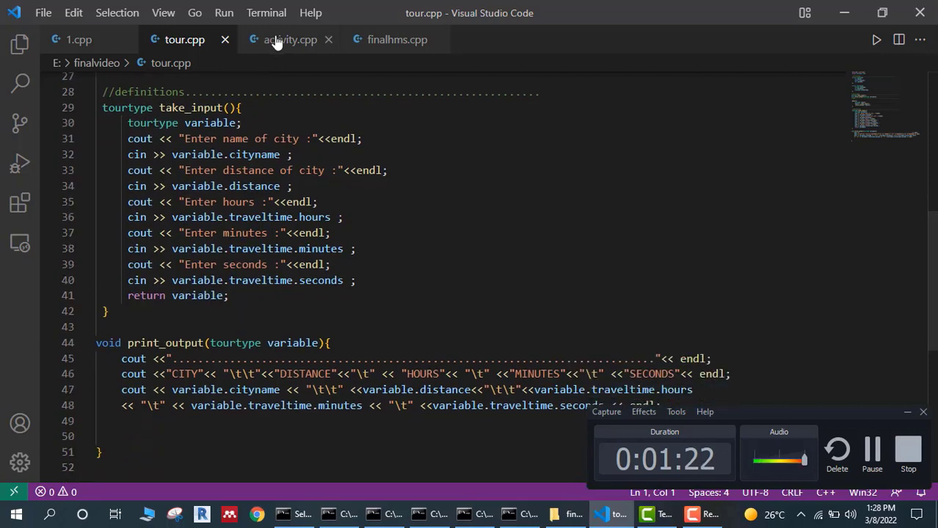
left_click(290, 39)
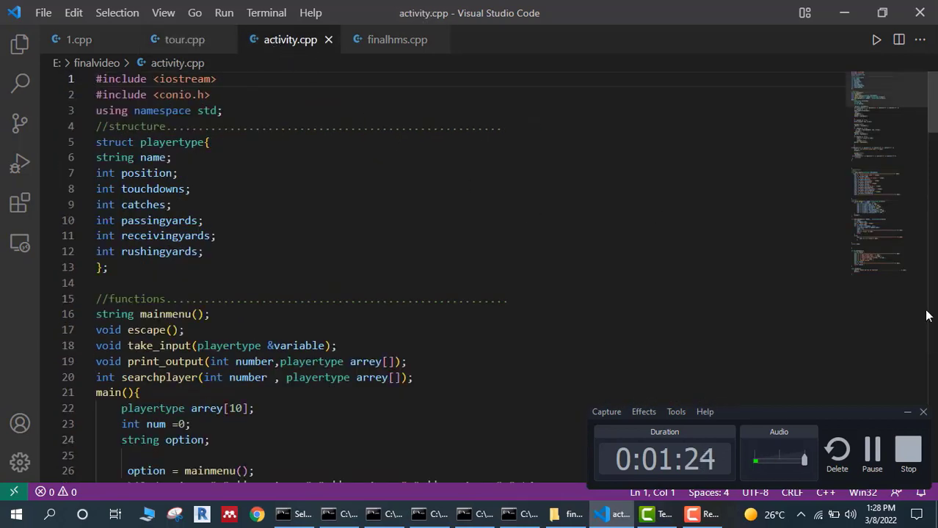
scroll("down", 3)
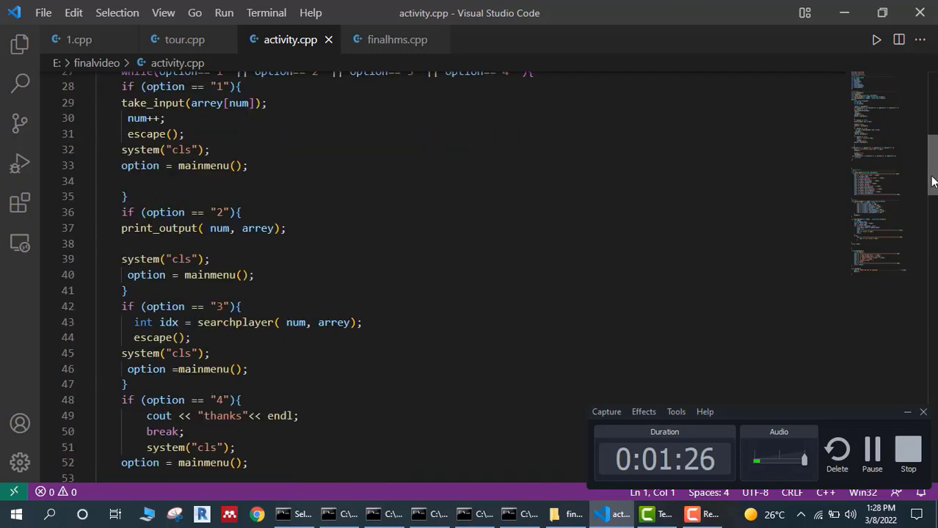
scroll("down", 3)
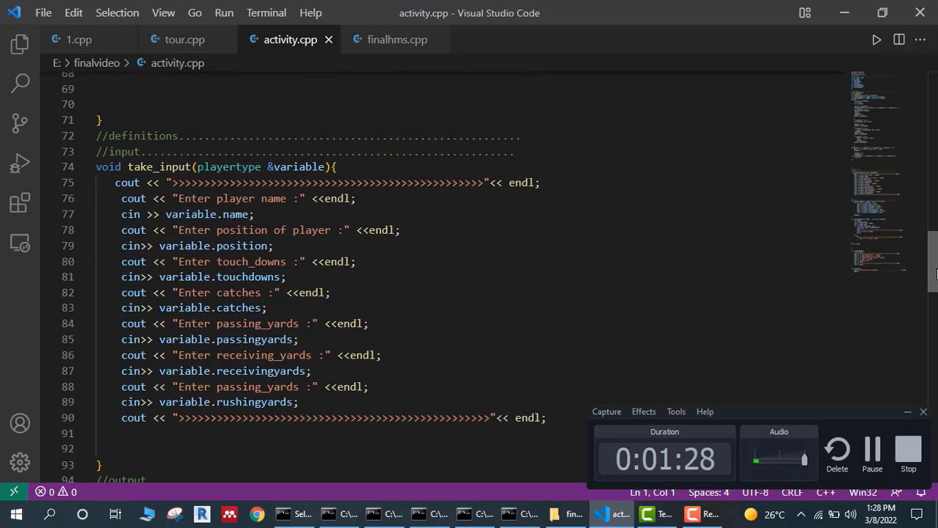
scroll("down", 3)
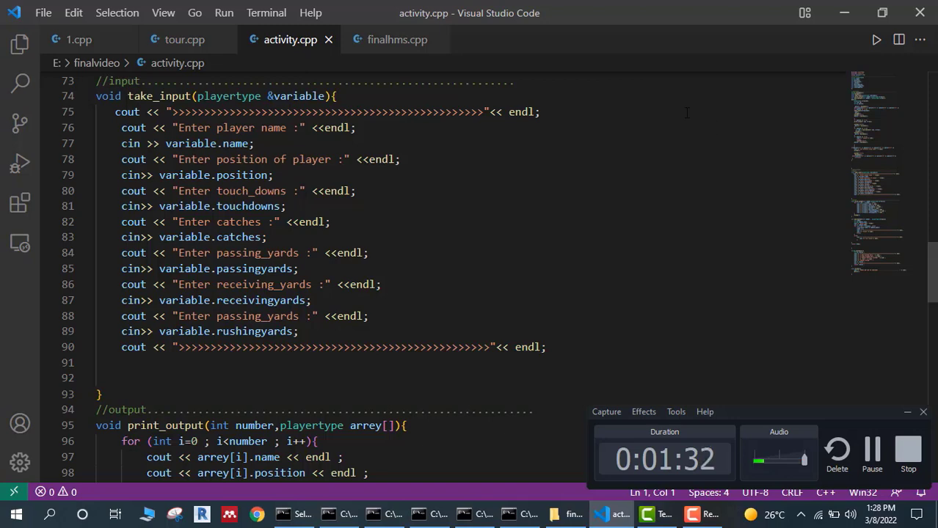
left_click(384, 513)
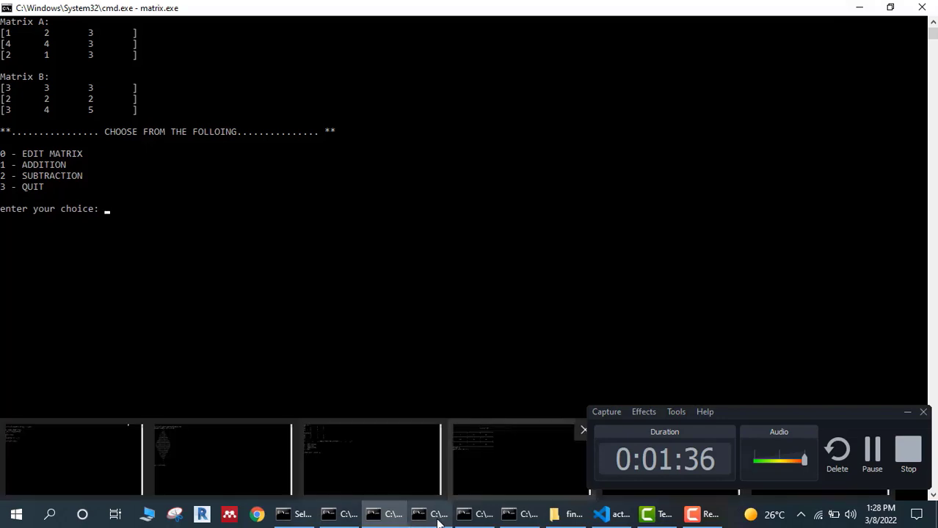
Show the tic-tac-toe board and the game scoring 468, then minimize the console.
left_click(418, 514)
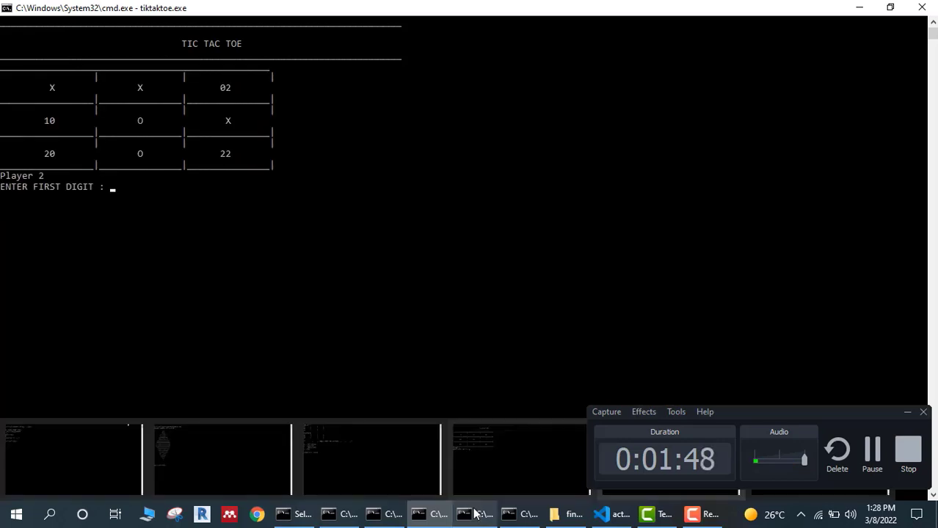
left_click(464, 513)
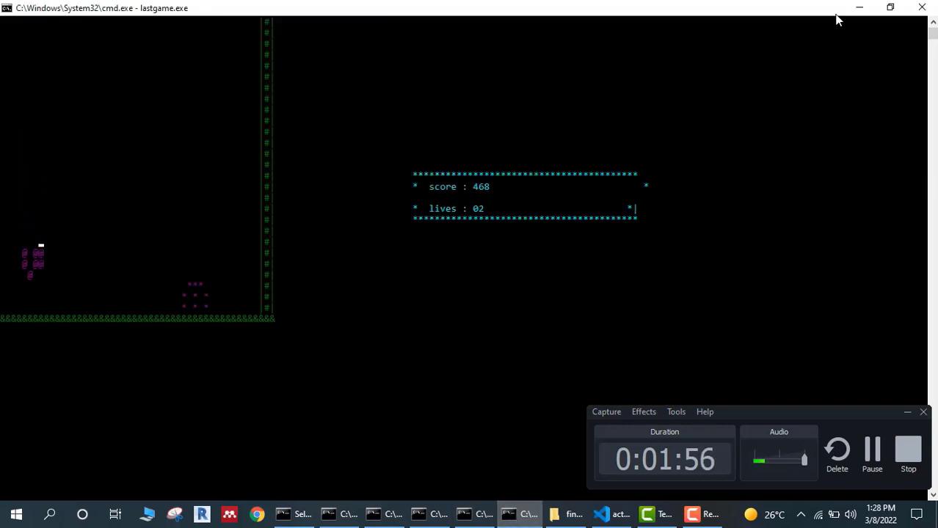
left_click(677, 513)
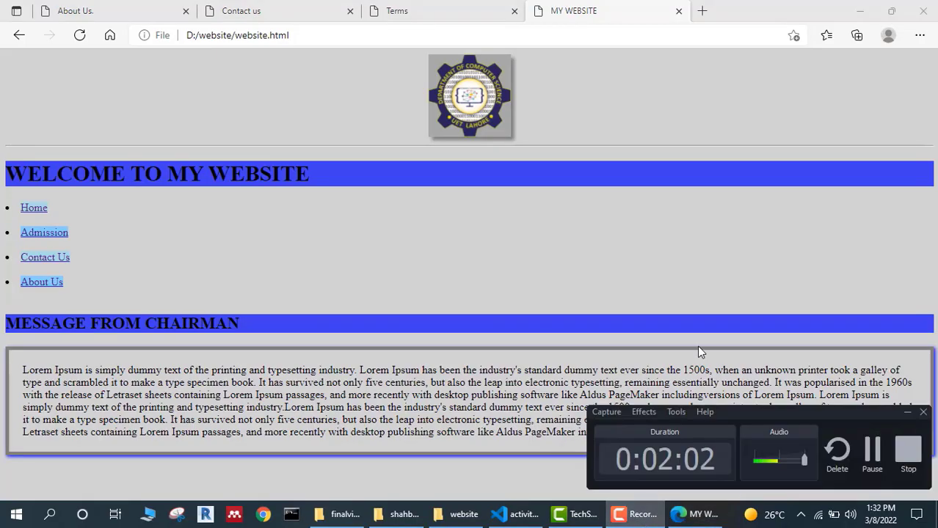
mouse_move(64, 238)
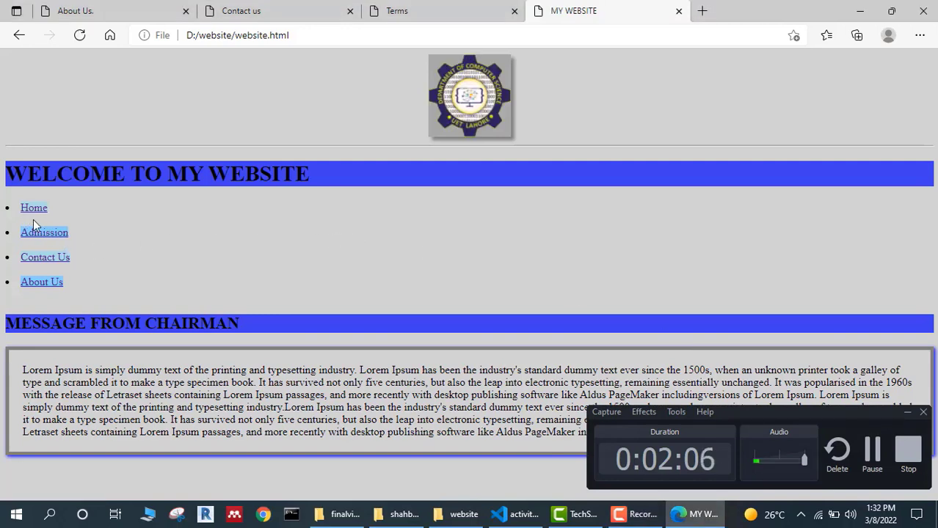
Visit the Admission, Contact Us, About Us and Terms & Conditions pages.
left_click(44, 232)
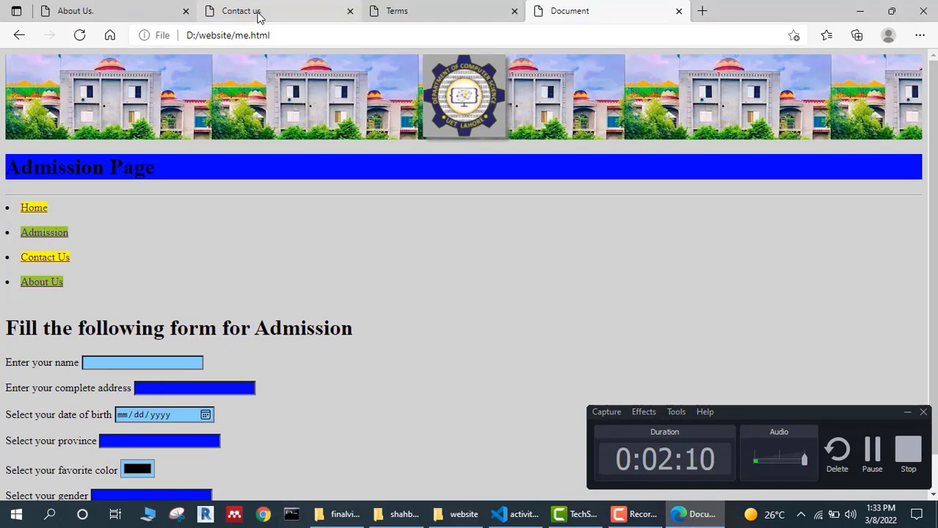
left_click(240, 10)
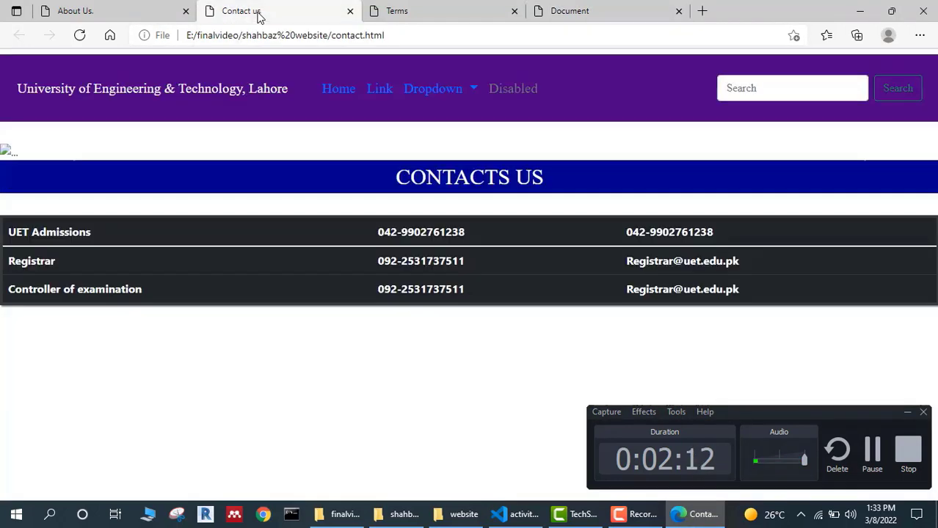
left_click(74, 10)
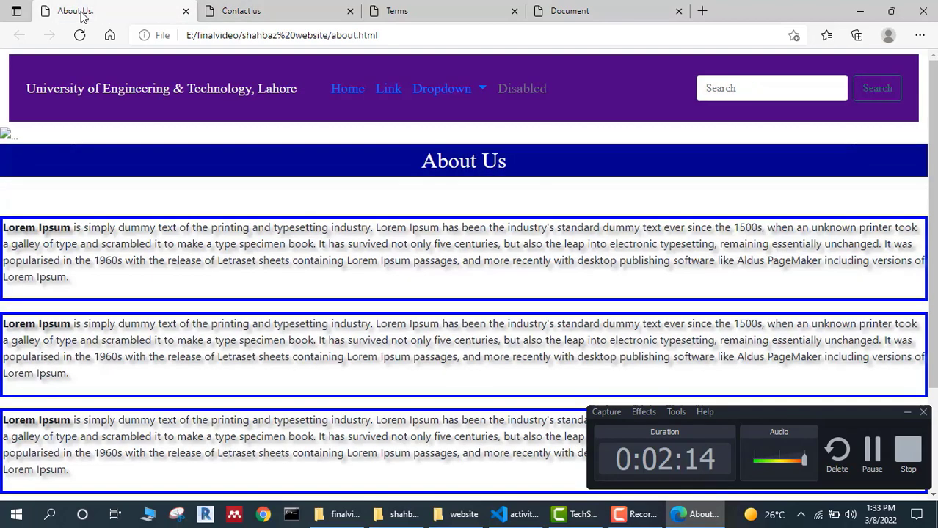
mouse_move(432, 103)
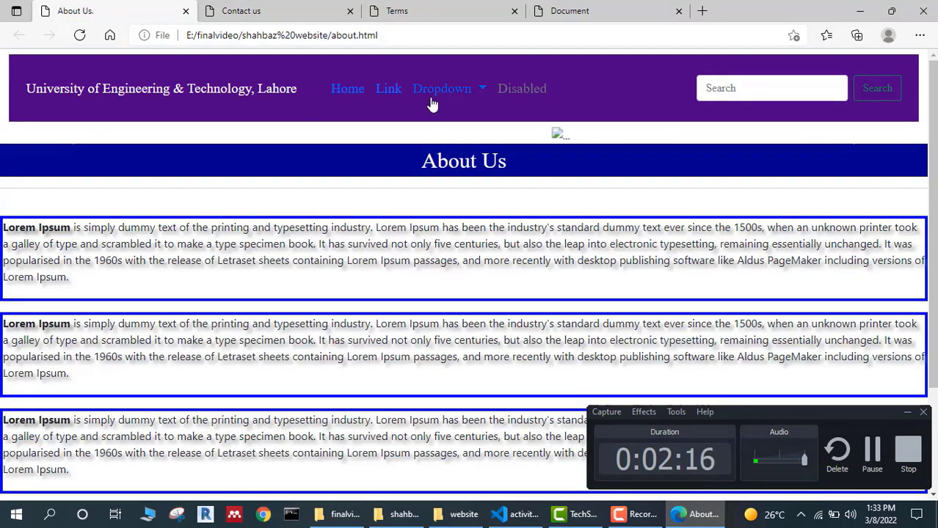
mouse_move(416, 11)
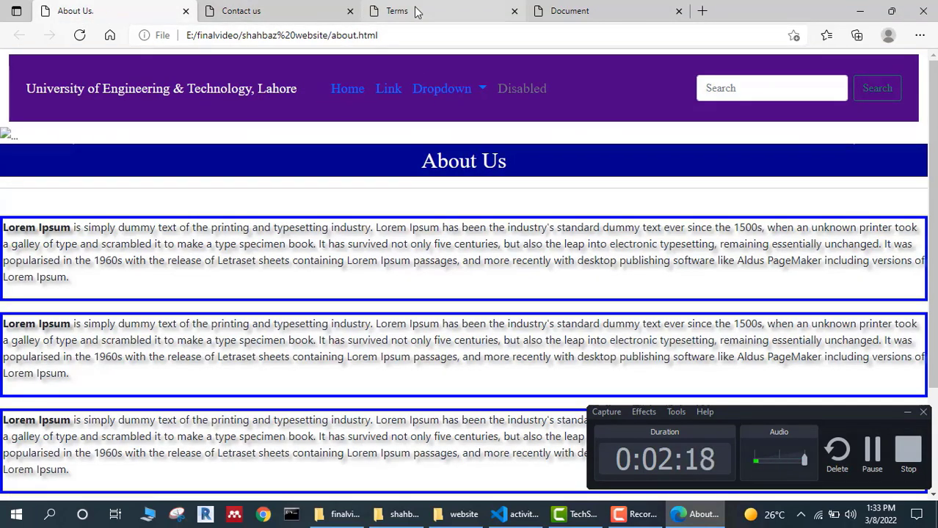
left_click(397, 10)
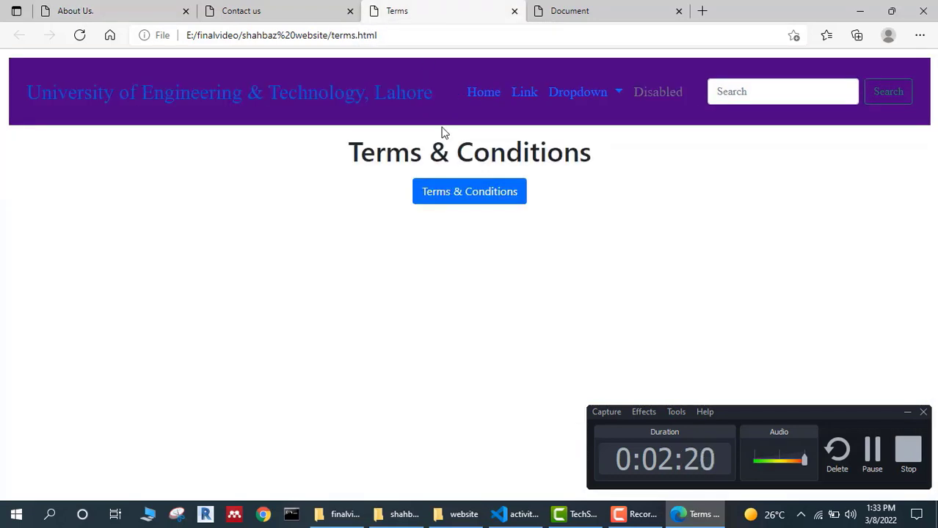
left_click(468, 191)
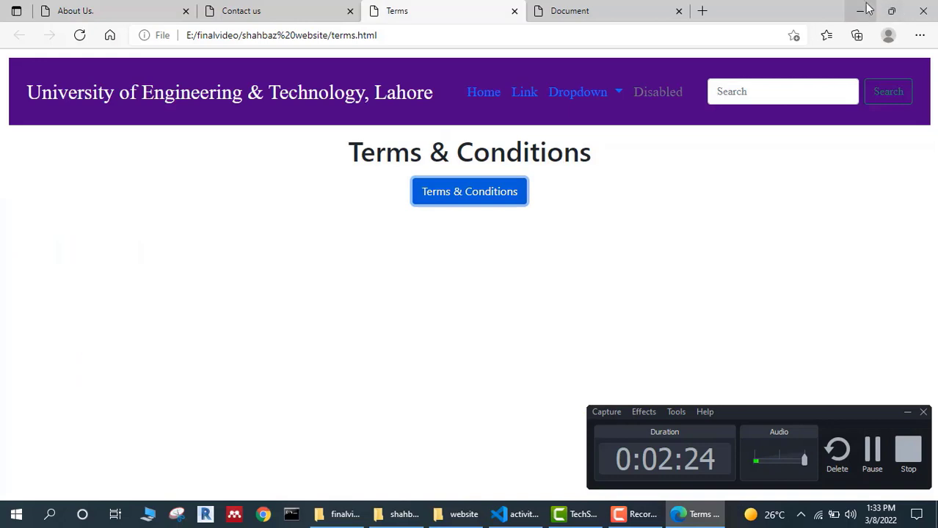
mouse_move(865, 14)
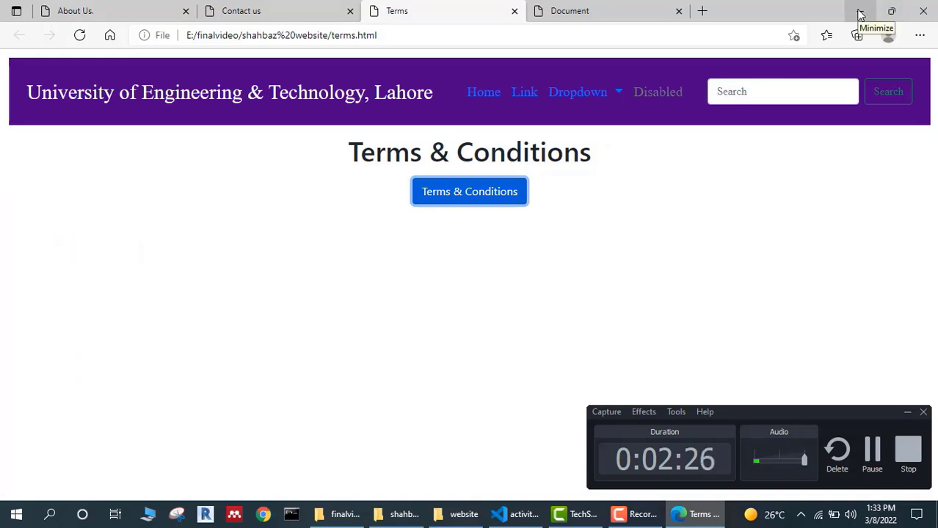